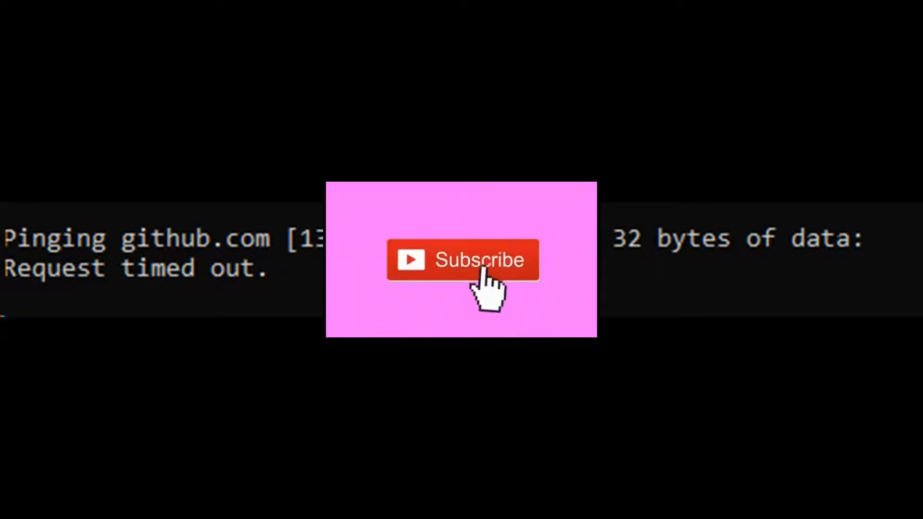
pyautogui.moveTo(489, 300)
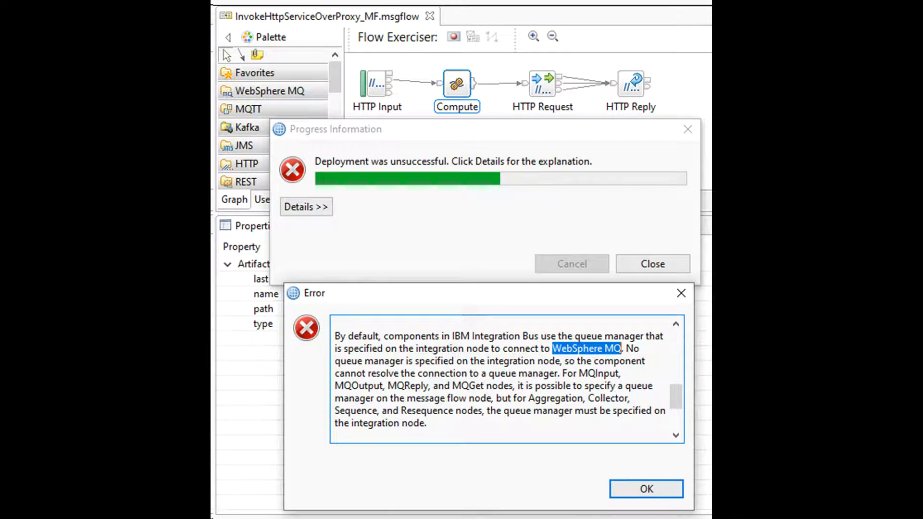
# - Add an AvoidRedirects compute node after HTTP Request, with ESQL wrapping the response as XMLNSC
pyautogui.click(646, 488)
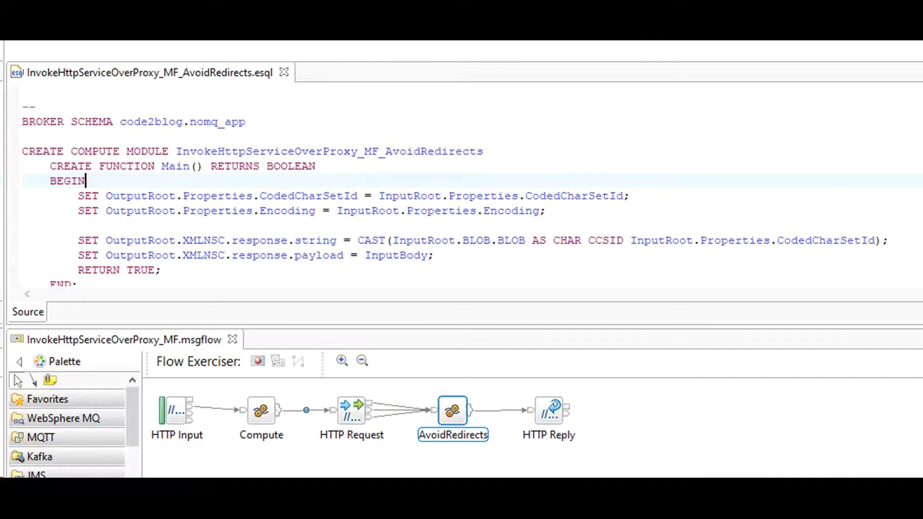